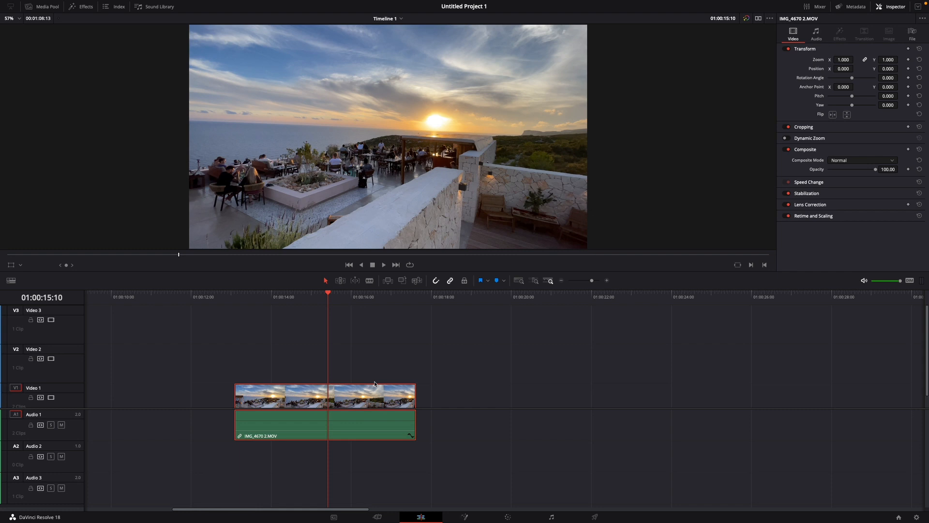
pyautogui.moveTo(415, 331)
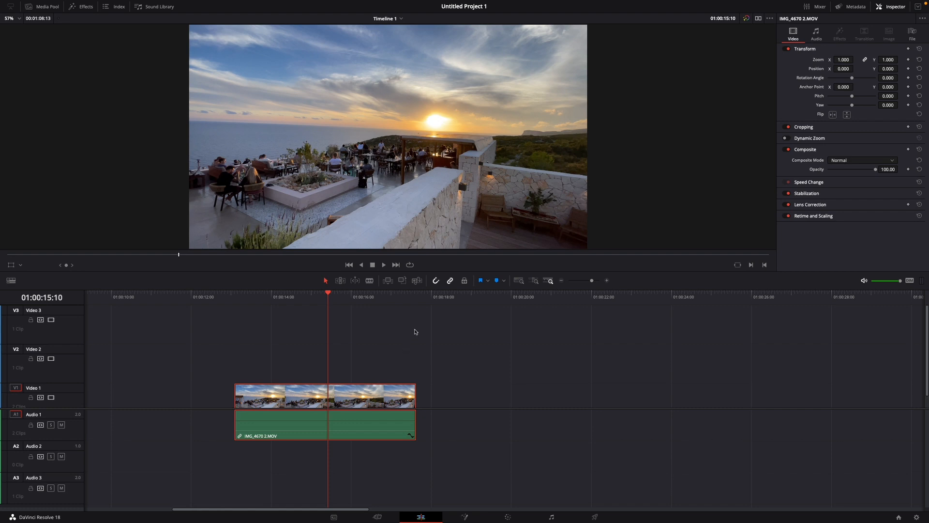
# Switch the clip to the Fusion page and add an Optical Flow node after MediaIn1.
pyautogui.click(355, 416)
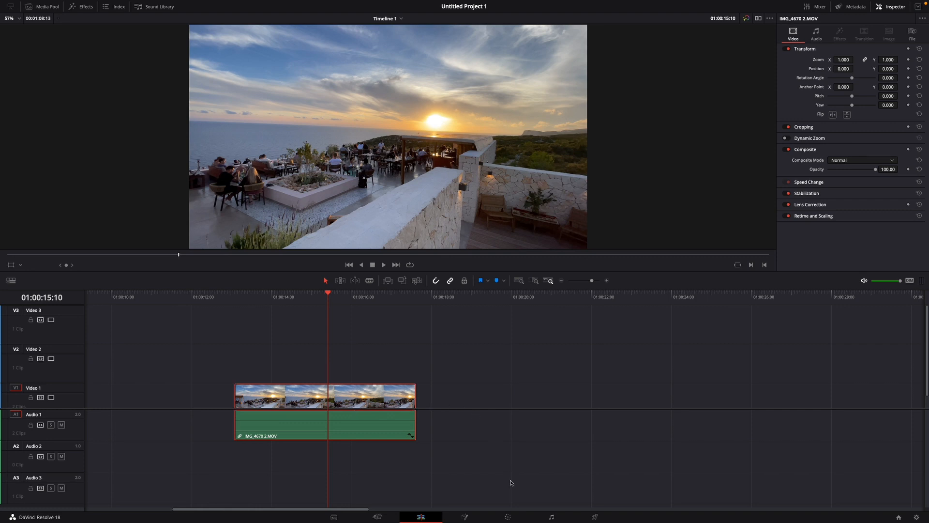
pyautogui.click(465, 517)
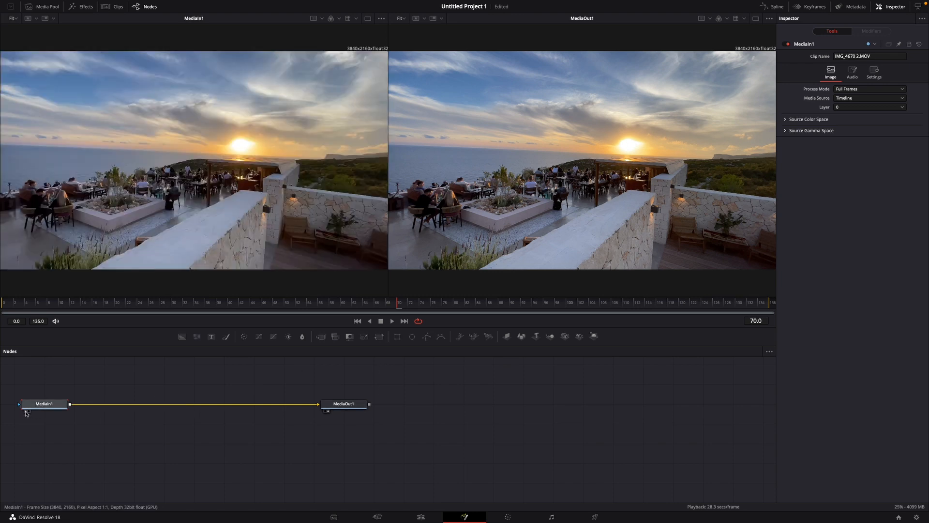
pyautogui.moveTo(278, 259)
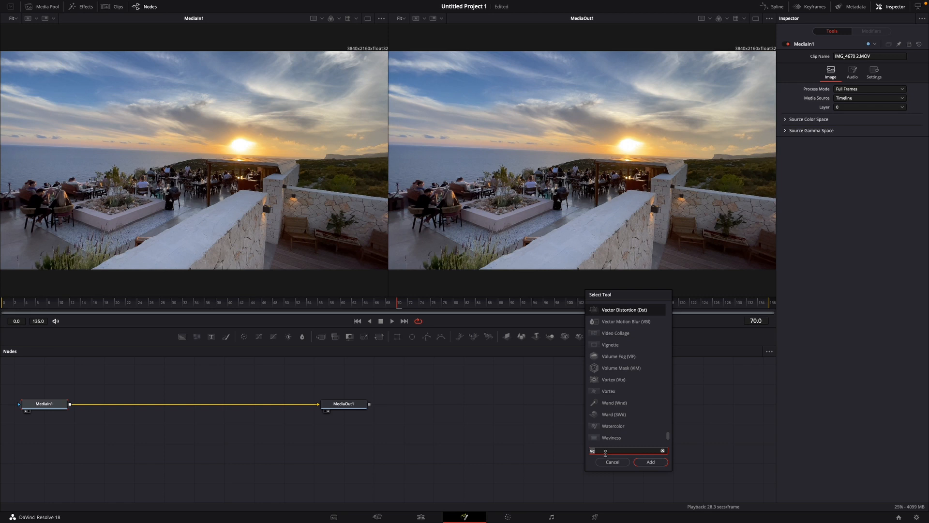
pyautogui.write('opti')
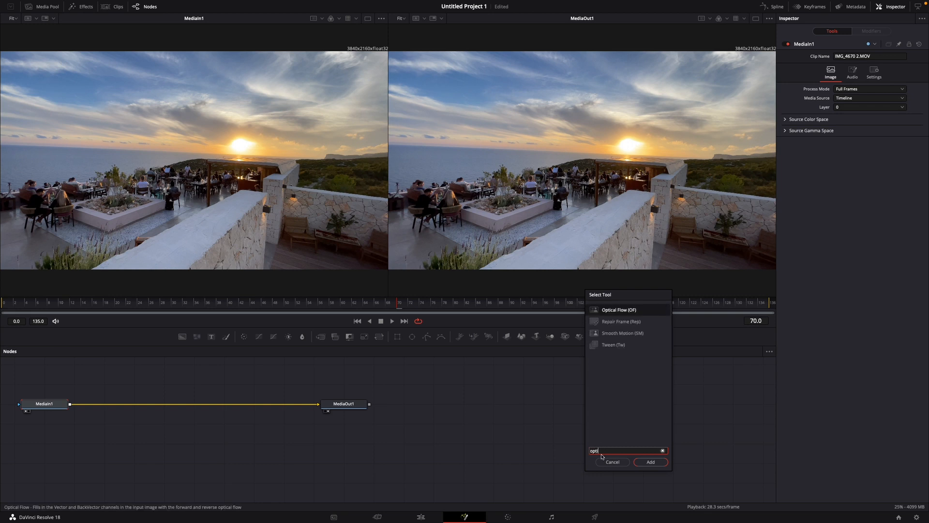
pyautogui.click(651, 462)
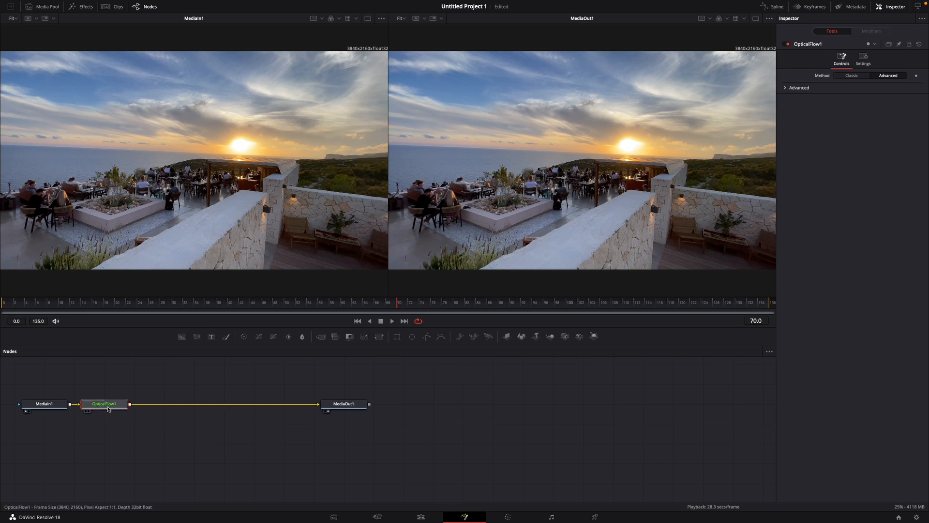
pyautogui.moveTo(105, 405)
pyautogui.write('opti')
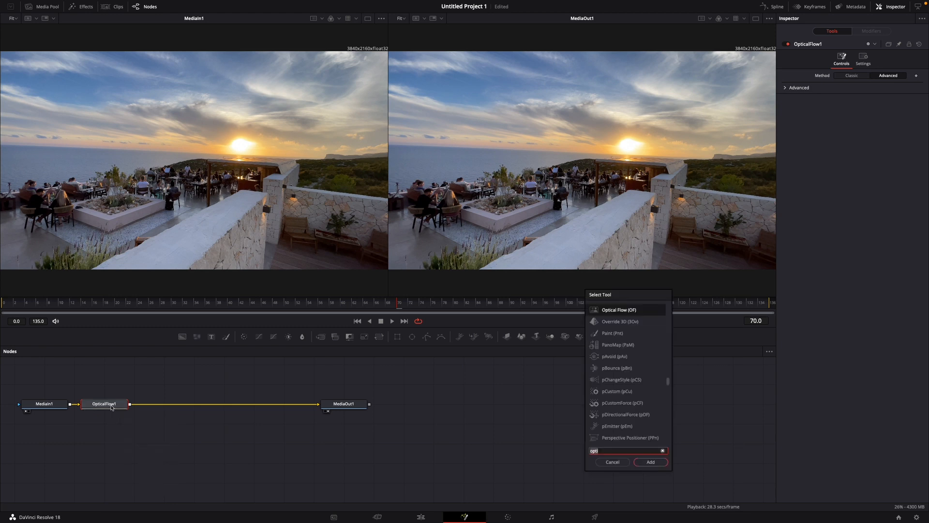
# Search 'vector' and add a Vector Motion Blur node after OpticalFlow1, feeding MediaOut1.
pyautogui.click(662, 450)
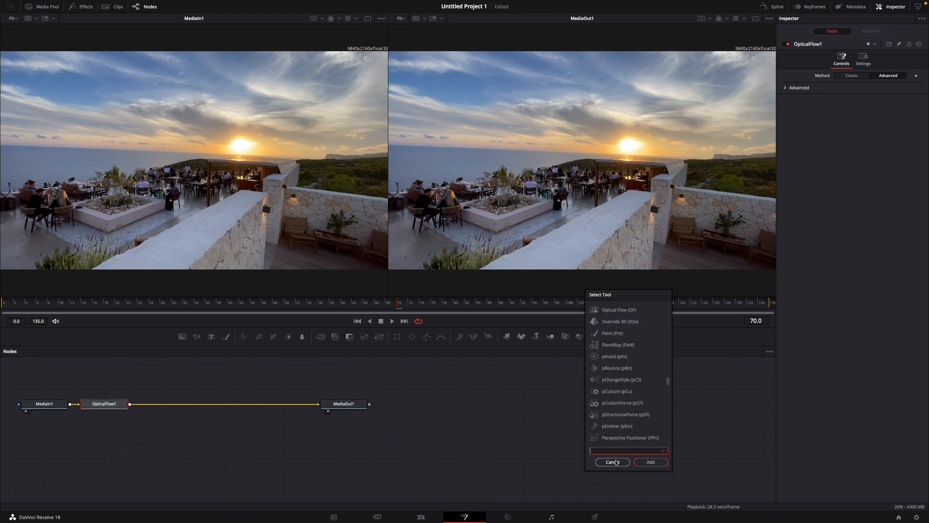
pyautogui.write('vector Motion Blur')
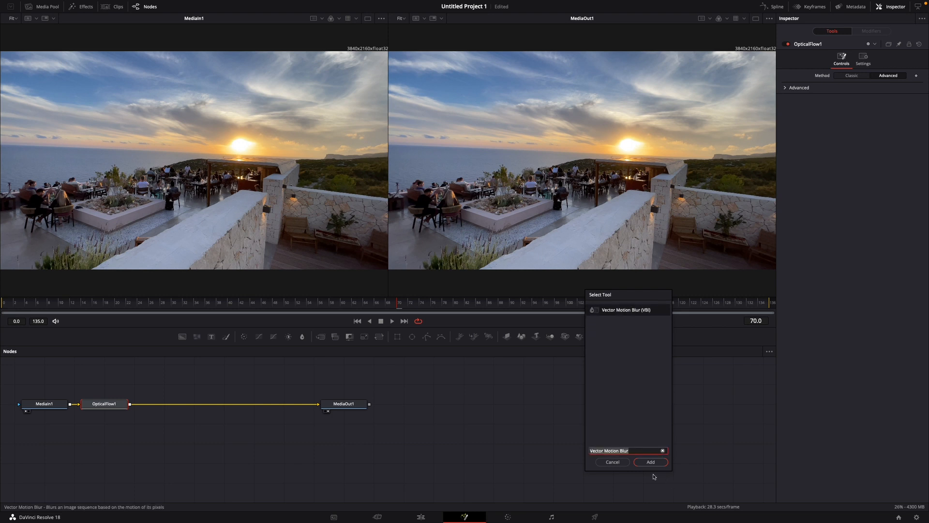
pyautogui.click(650, 462)
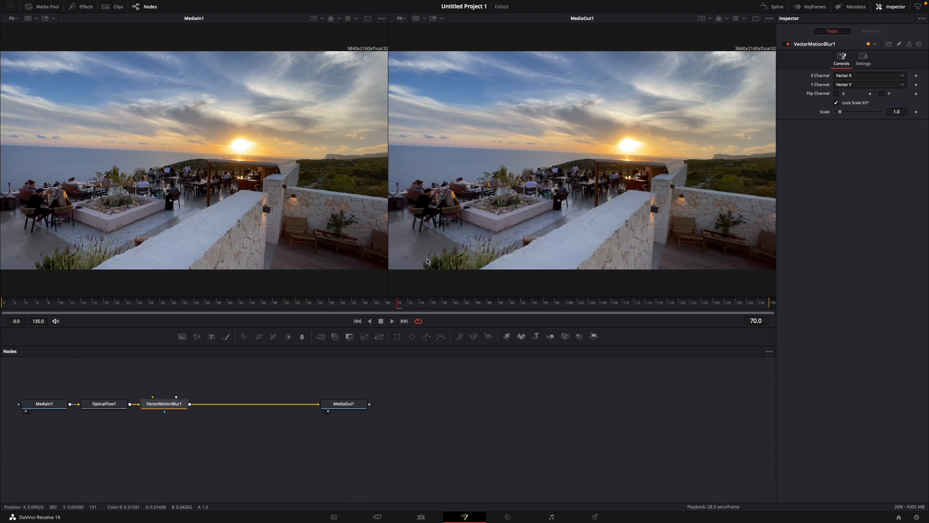
pyautogui.moveTo(424, 255)
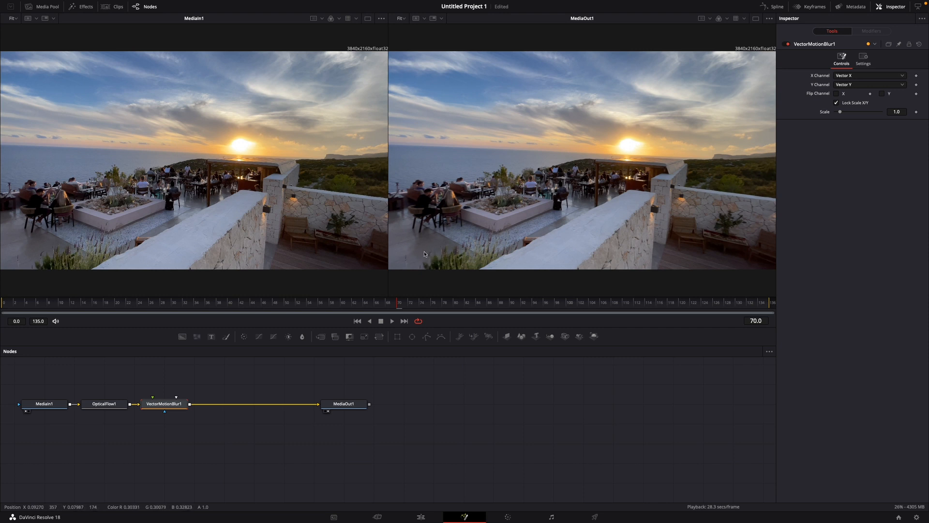
pyautogui.moveTo(42, 247)
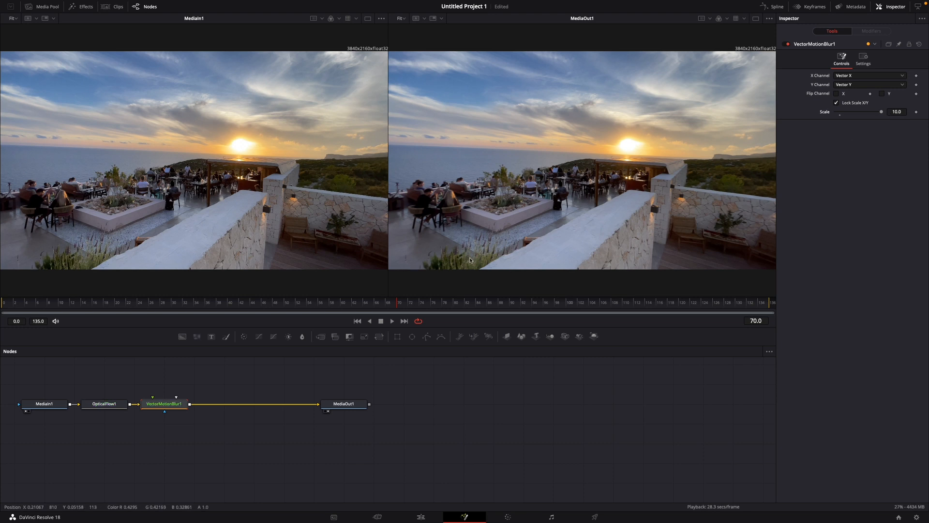
pyautogui.moveTo(450, 341)
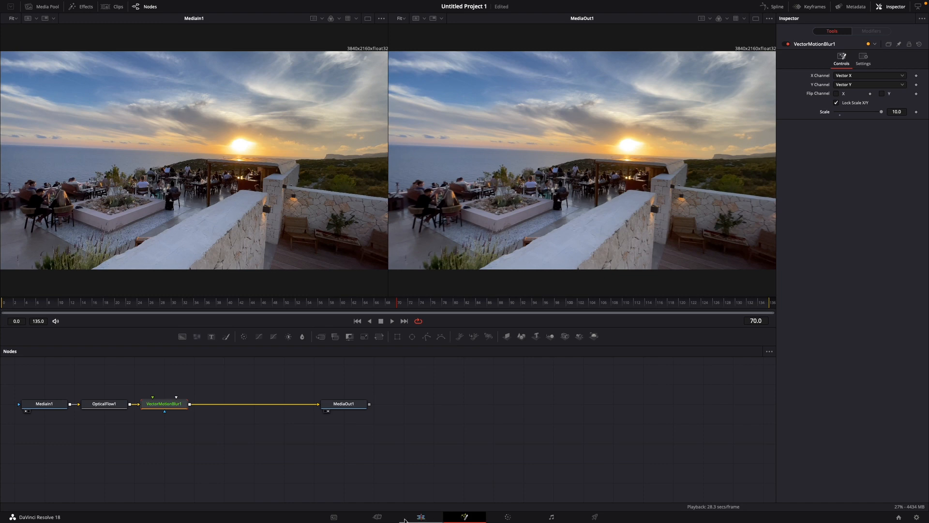
# Return to the Edit page timeline after raising the Vector Motion Blur scale to 10.
pyautogui.click(421, 517)
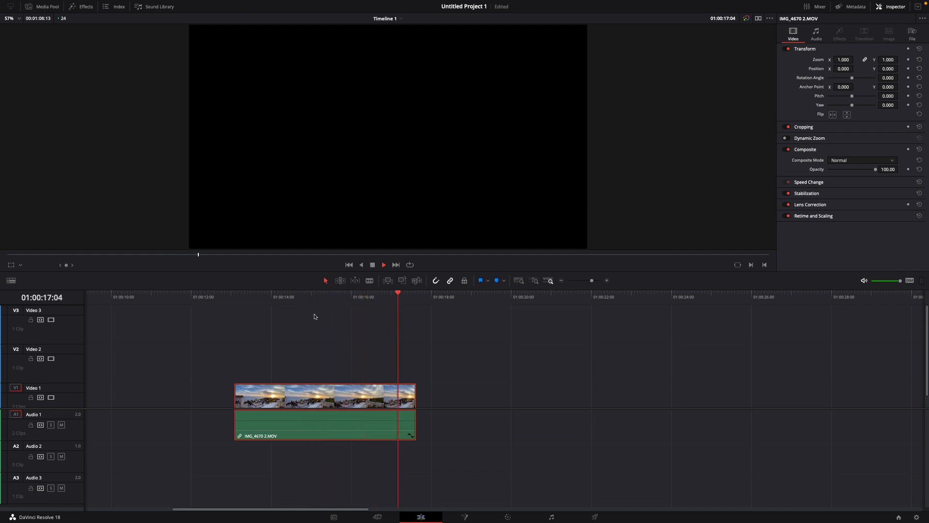
# Return to Fusion and compare MediaIn1 with the blurred output around frame 130.
pyautogui.click(464, 517)
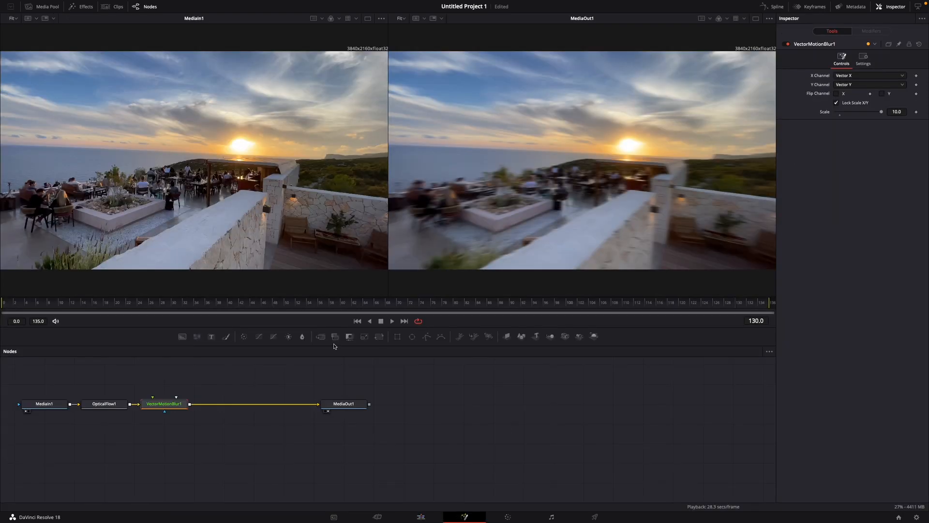
pyautogui.click(103, 404)
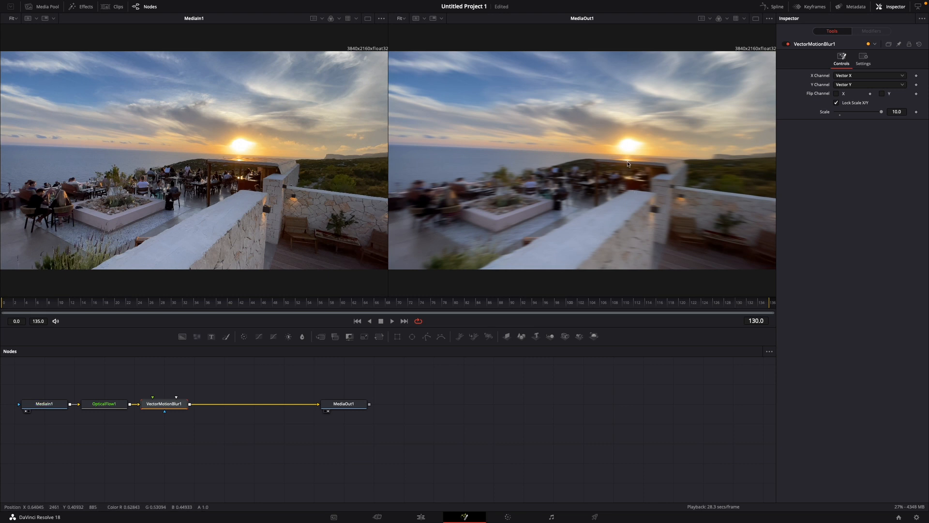
pyautogui.click(163, 403)
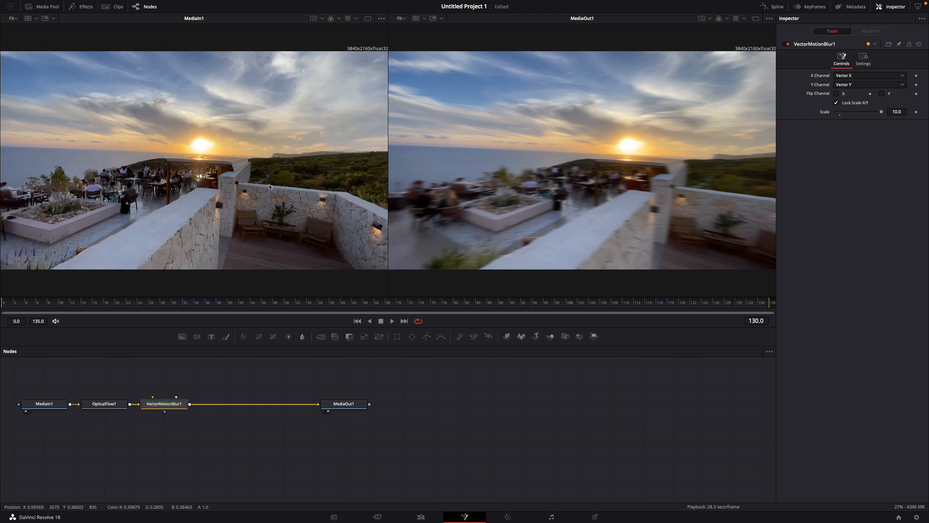
pyautogui.click(165, 404)
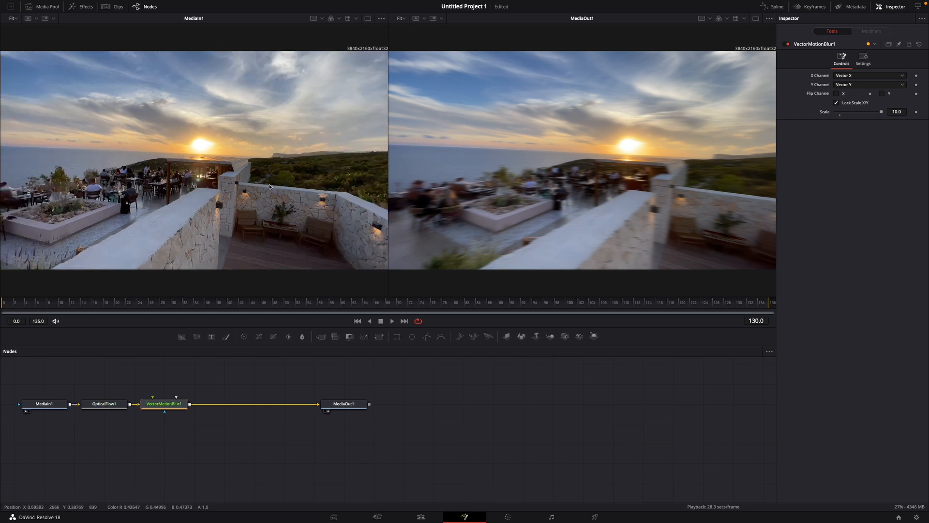